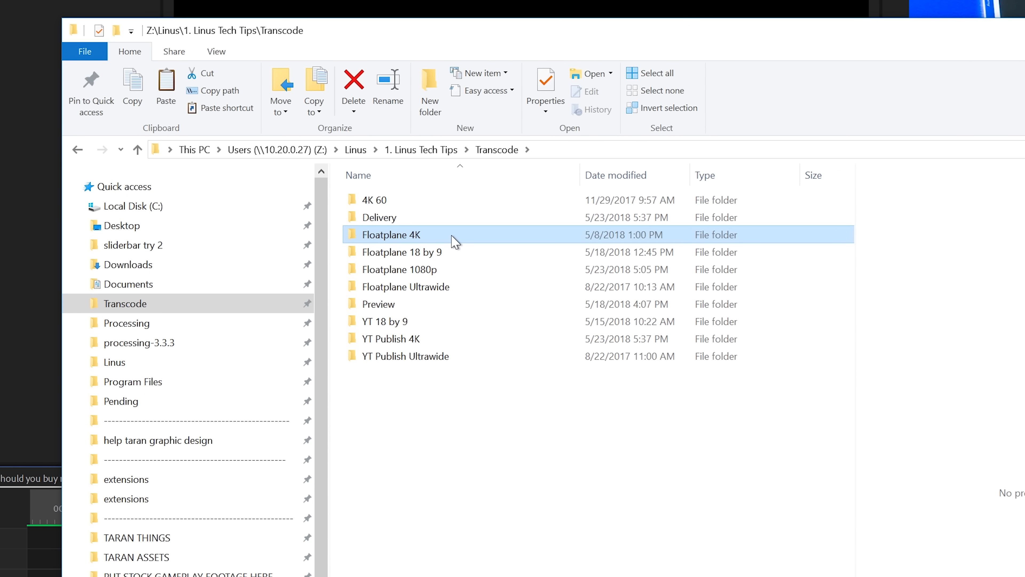
Put the exported 24 GB video into the Floatplane 4K transcode folder with Output and Source.
double_click(393, 234)
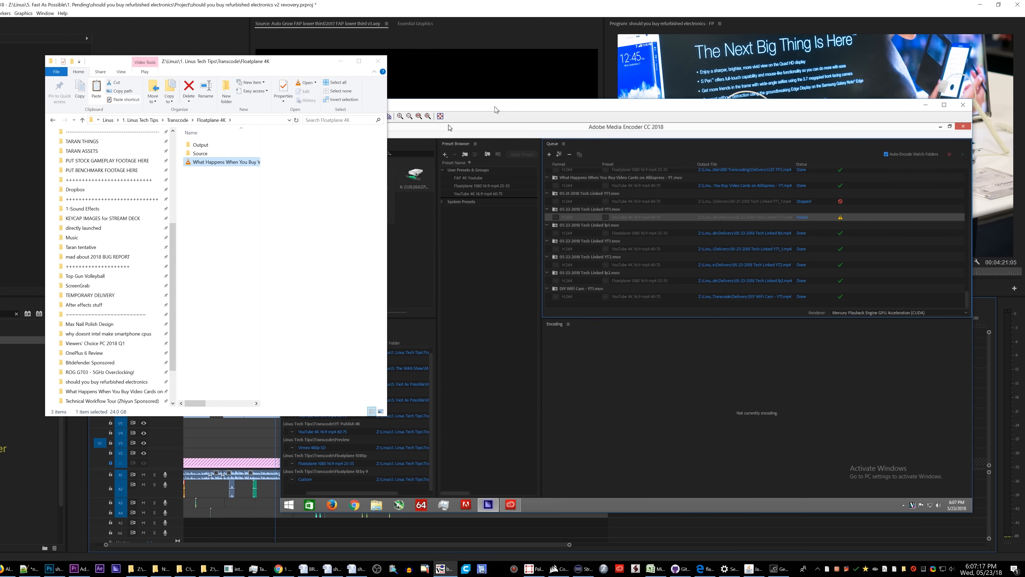
Have the watch folder queue the AliExpress video and start its Floatplane H.264 encode.
click(949, 154)
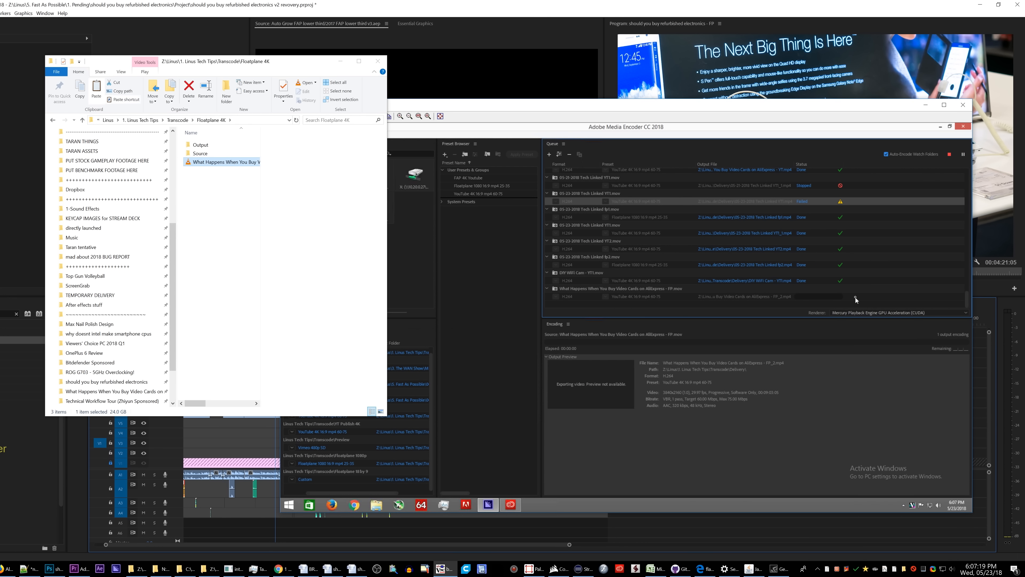